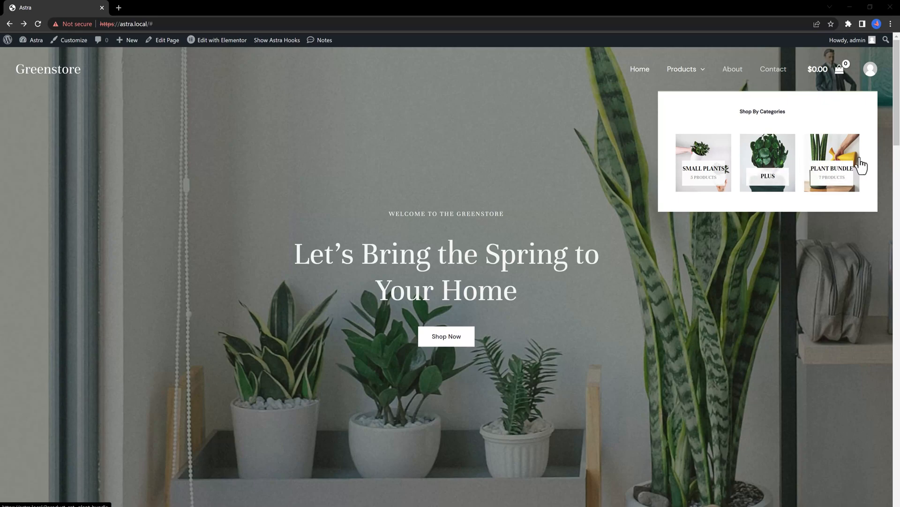
{"action": "mouse_move", "coordinate": [710, 148]}
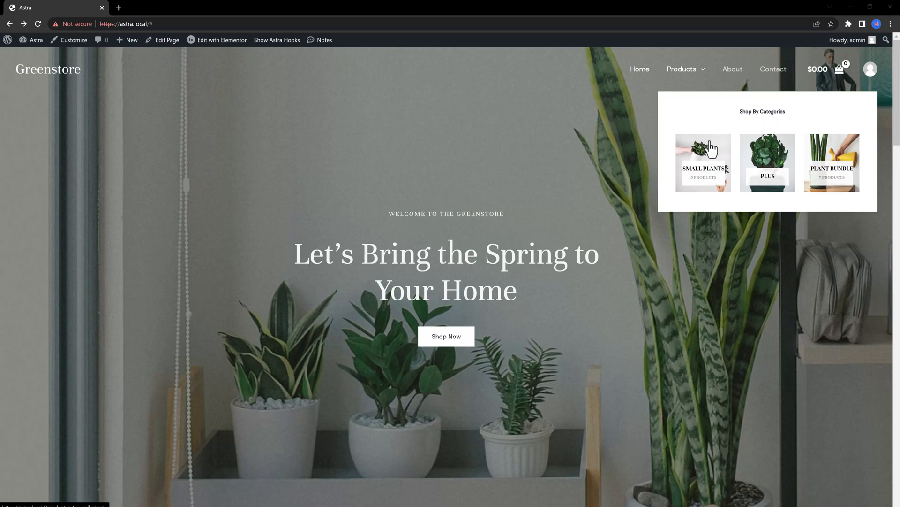
Step: Open the Small Plants category from the Products mega menu to list its five products
{"action": "left_click", "coordinate": [703, 161]}
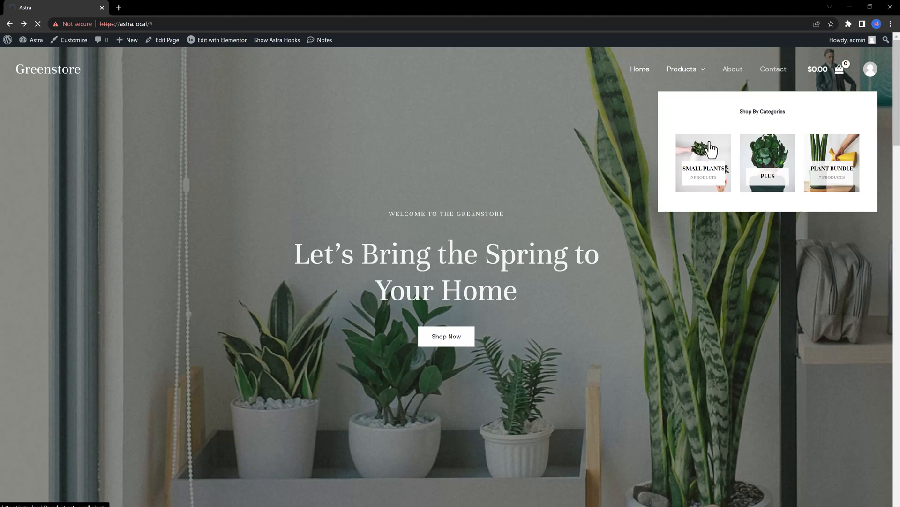
{"action": "left_click", "coordinate": [702, 162]}
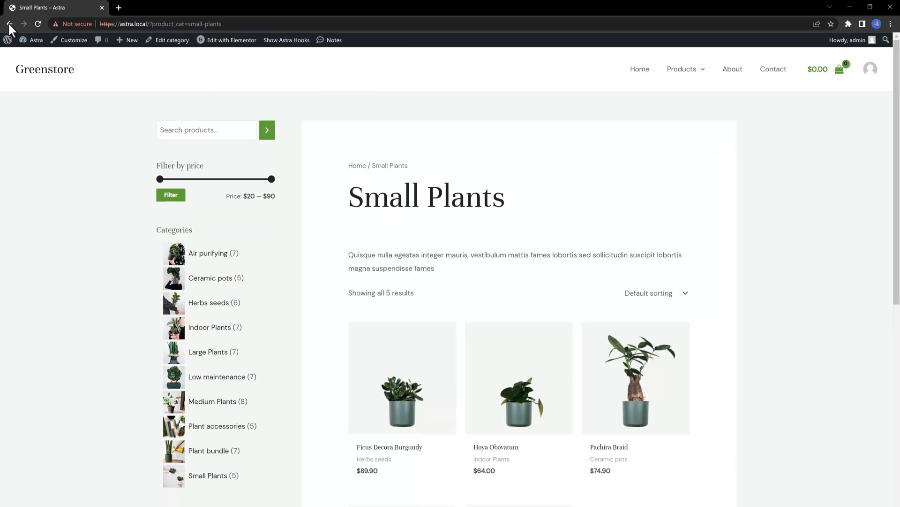
Step: Go back to the Greenstore homepage and open the Plant Bundle card in the mega menu
{"action": "left_click", "coordinate": [10, 23]}
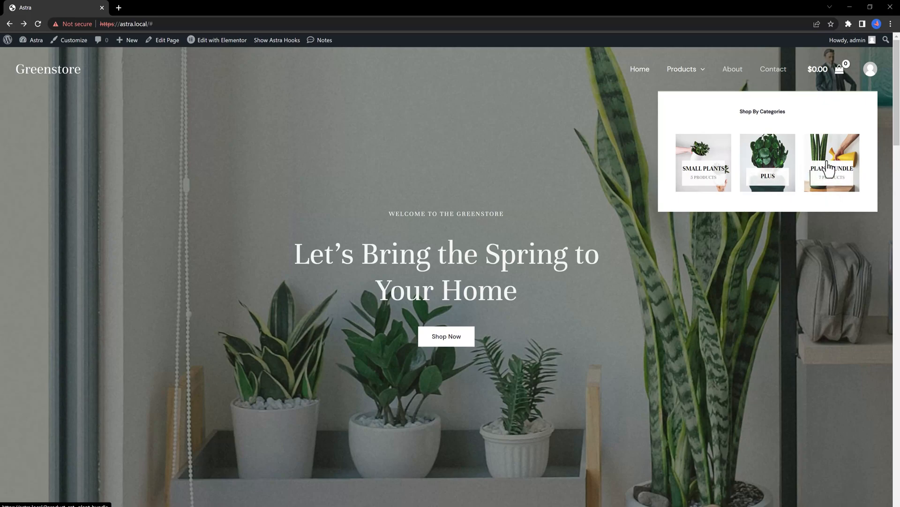
{"action": "left_click", "coordinate": [831, 161]}
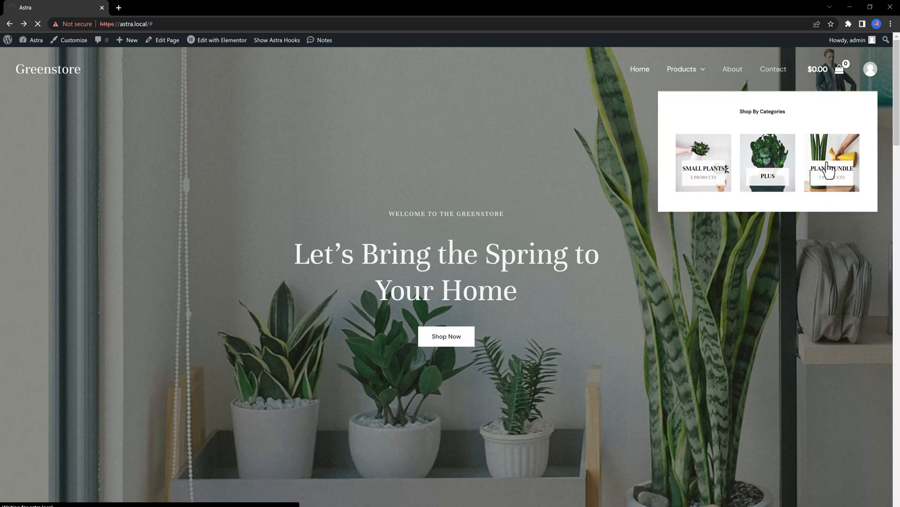